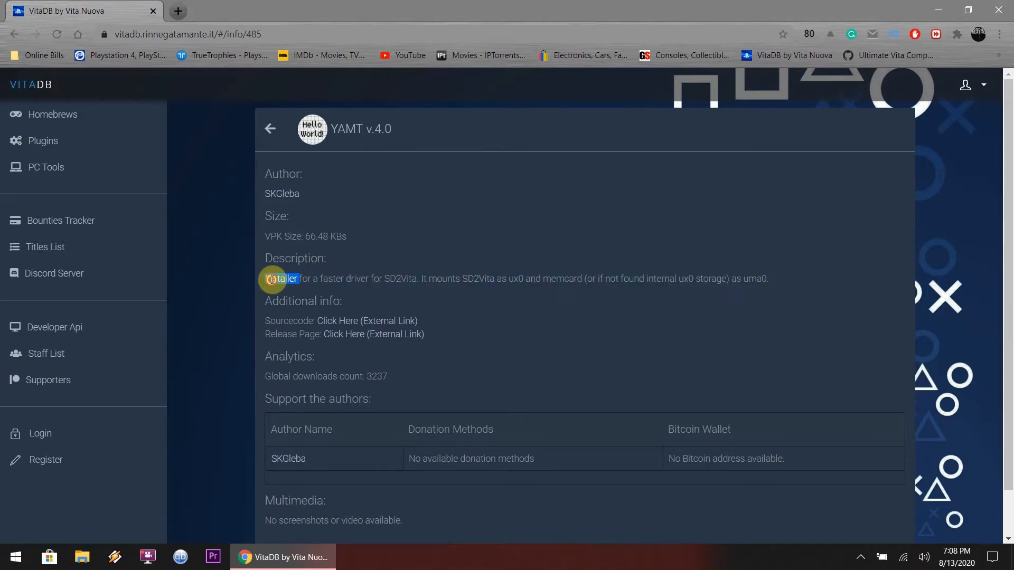
# Step: Download the YAMT v4.0 installer yamt.vpk from its VitaDB page
pyautogui.scroll(-3)
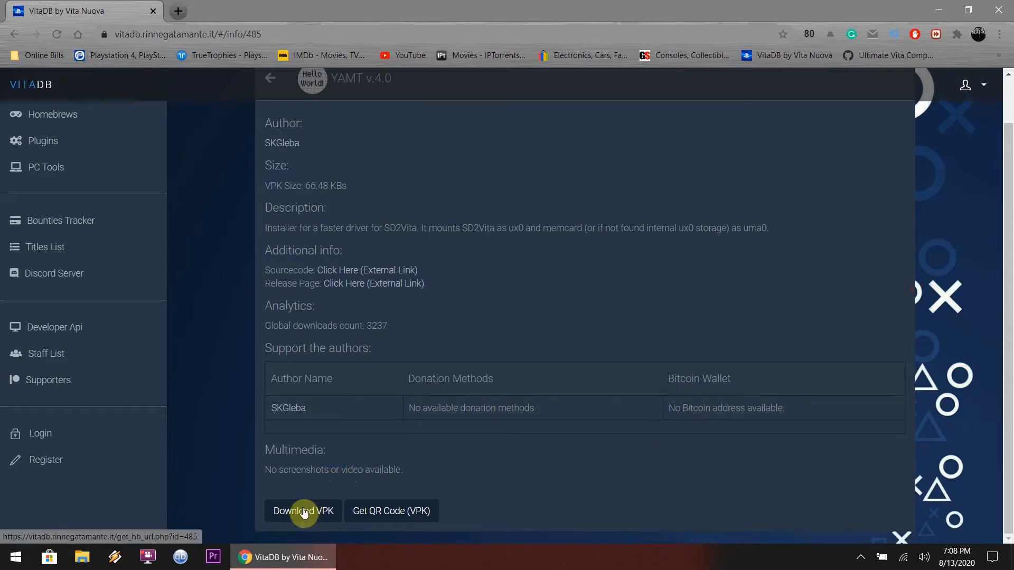
pyautogui.click(303, 512)
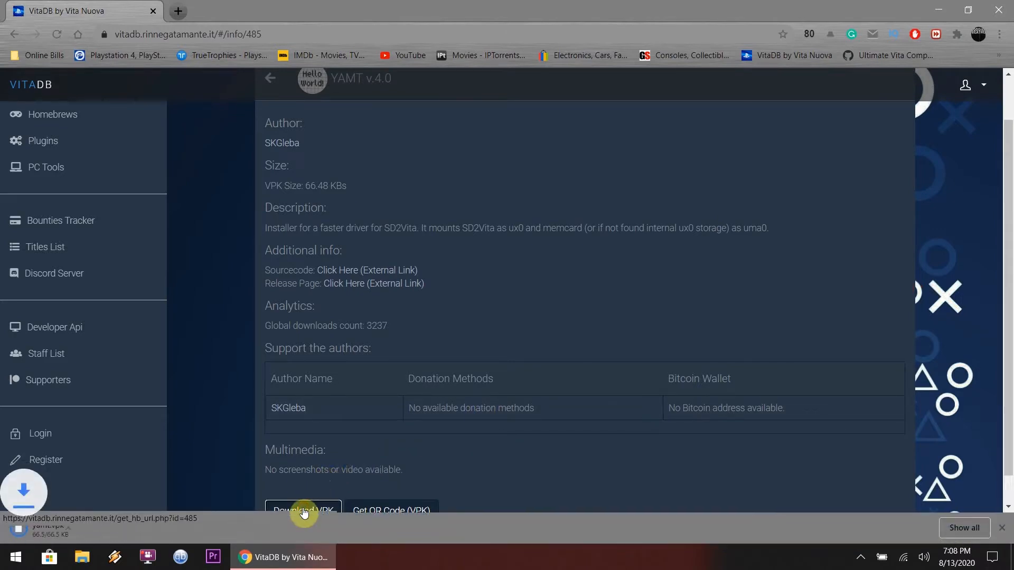
pyautogui.click(303, 510)
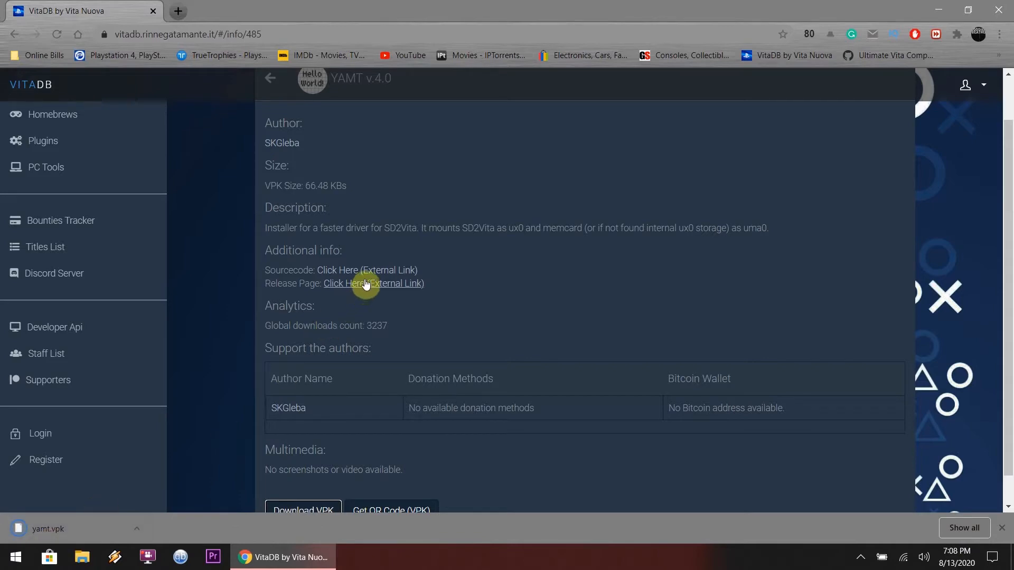
# Step: Go to the yamt-vita v4.0 GitHub release page and read the notes
pyautogui.click(372, 283)
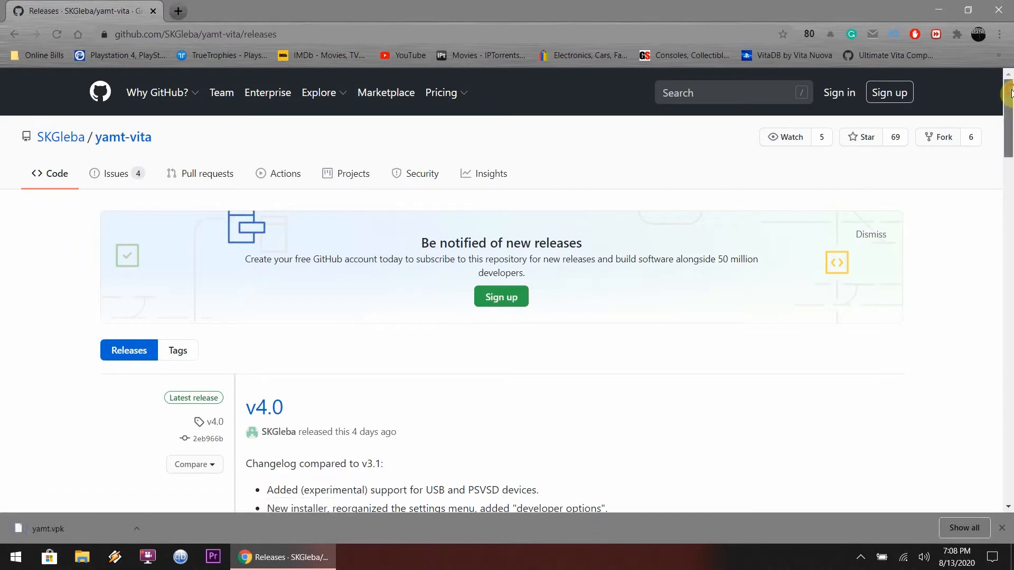
pyautogui.scroll(-3)
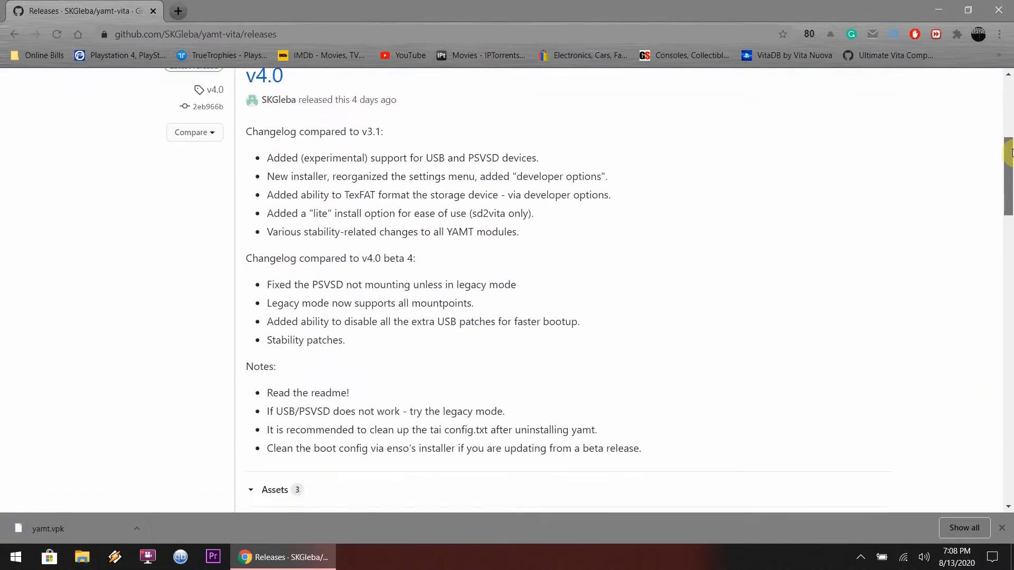
pyautogui.scroll(-3)
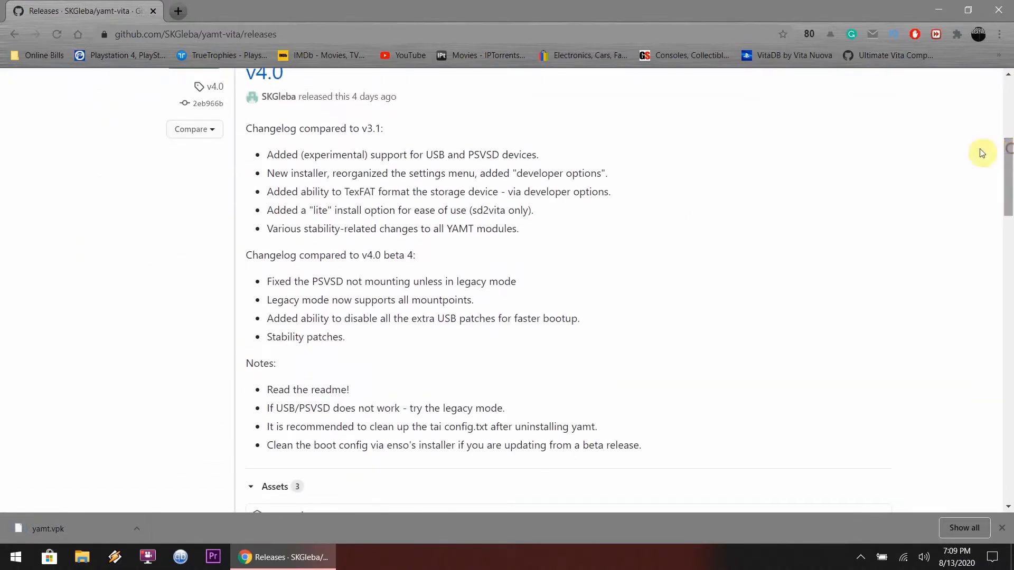
pyautogui.moveTo(272, 120)
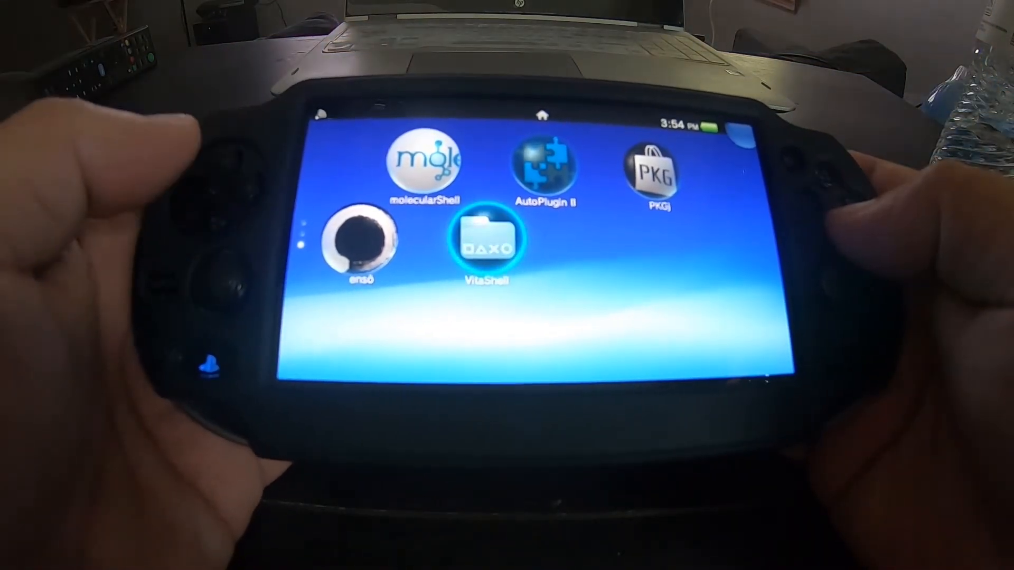
pyautogui.click(494, 240)
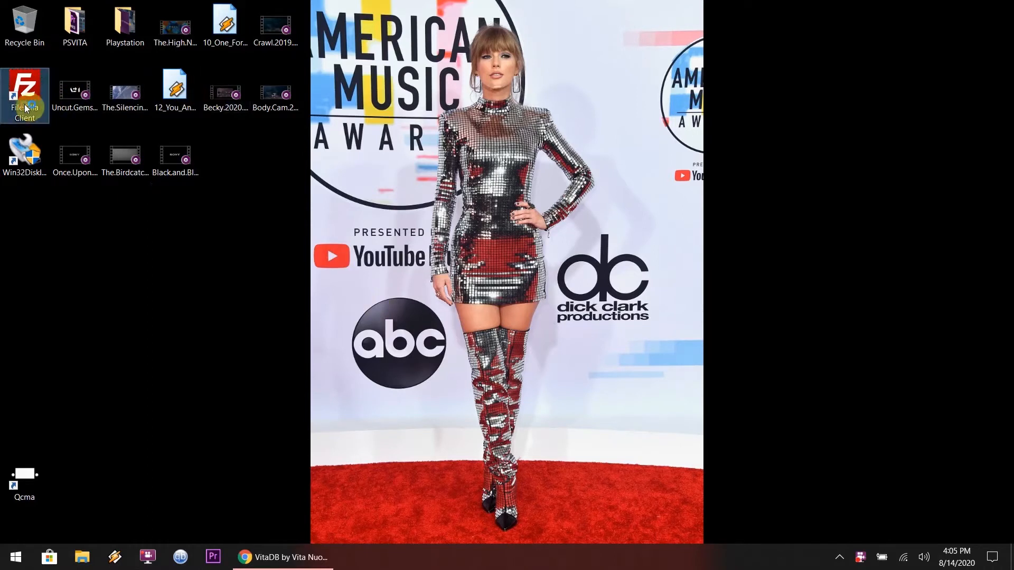
pyautogui.moveTo(24, 94)
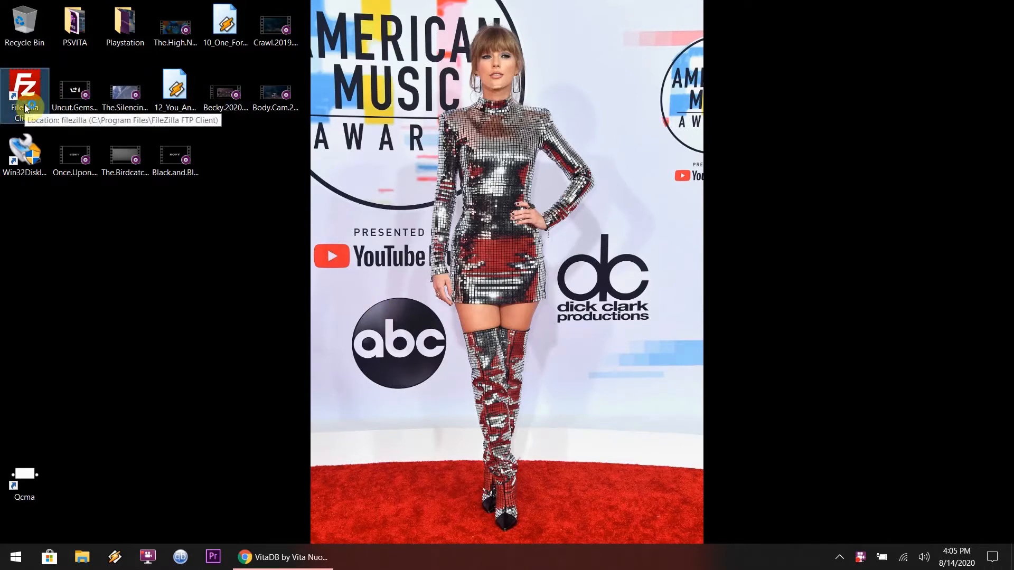
# Step: Connect FileZilla to the Vita at 192.168.1.9 port 1337, always allowing plain FTP
pyautogui.doubleClick(24, 94)
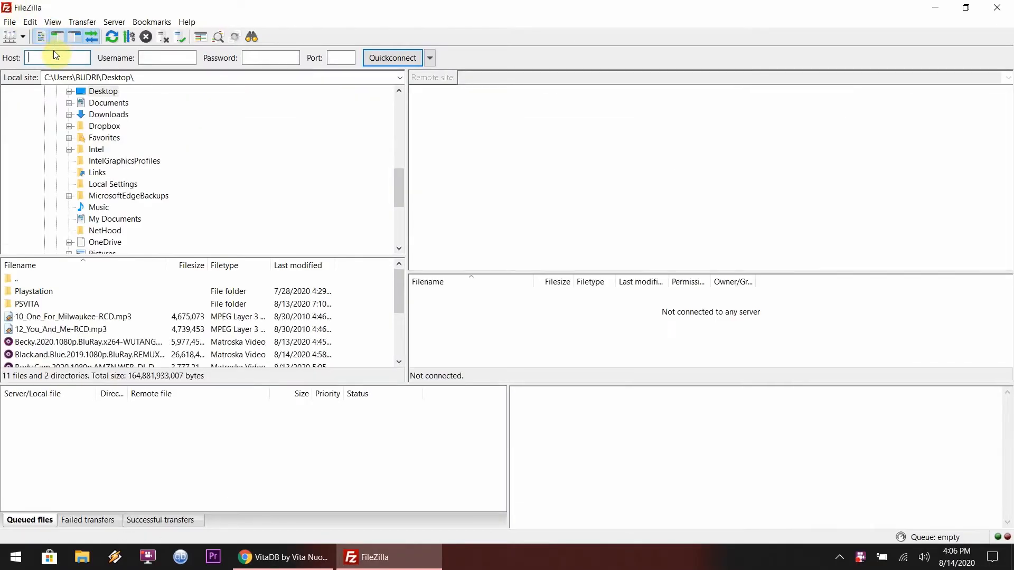
pyautogui.write('192.16')
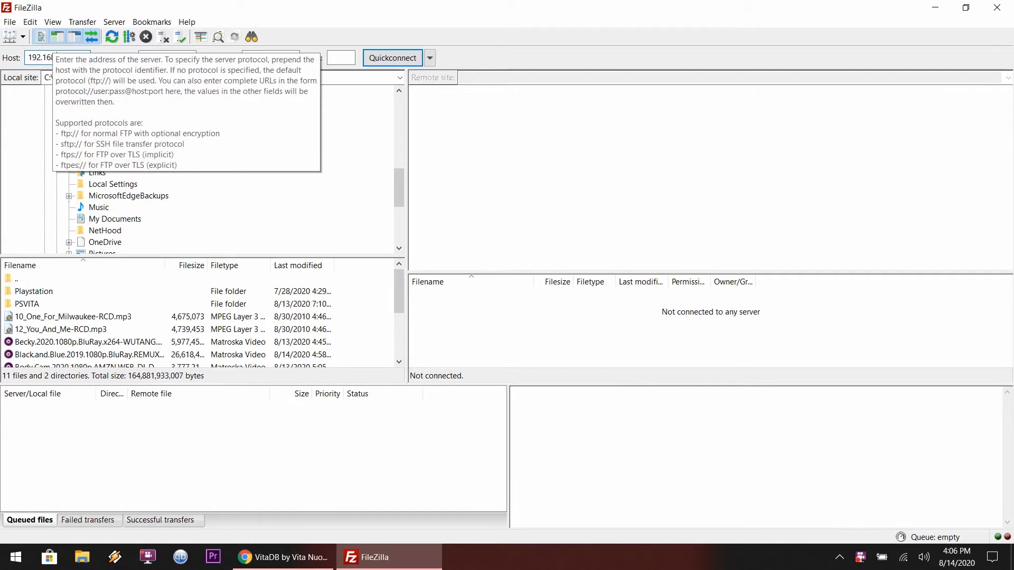
pyautogui.click(342, 58)
pyautogui.write('1337')
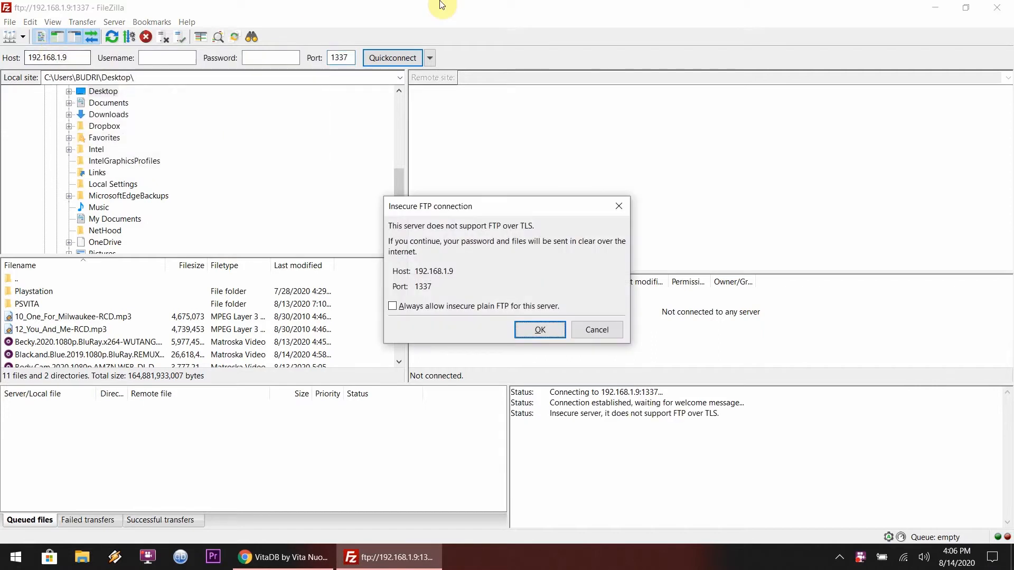
pyautogui.click(392, 306)
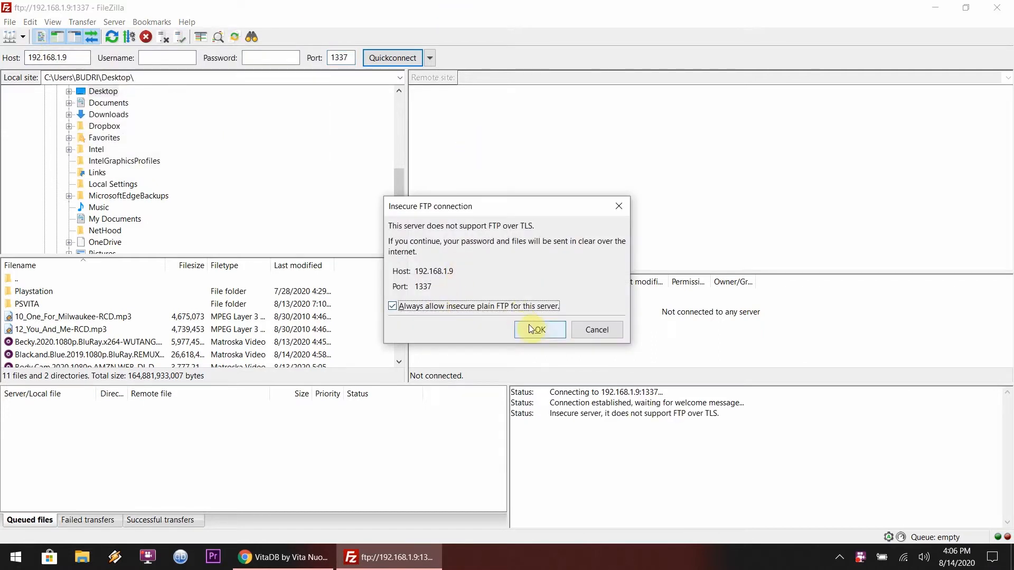
pyautogui.click(539, 330)
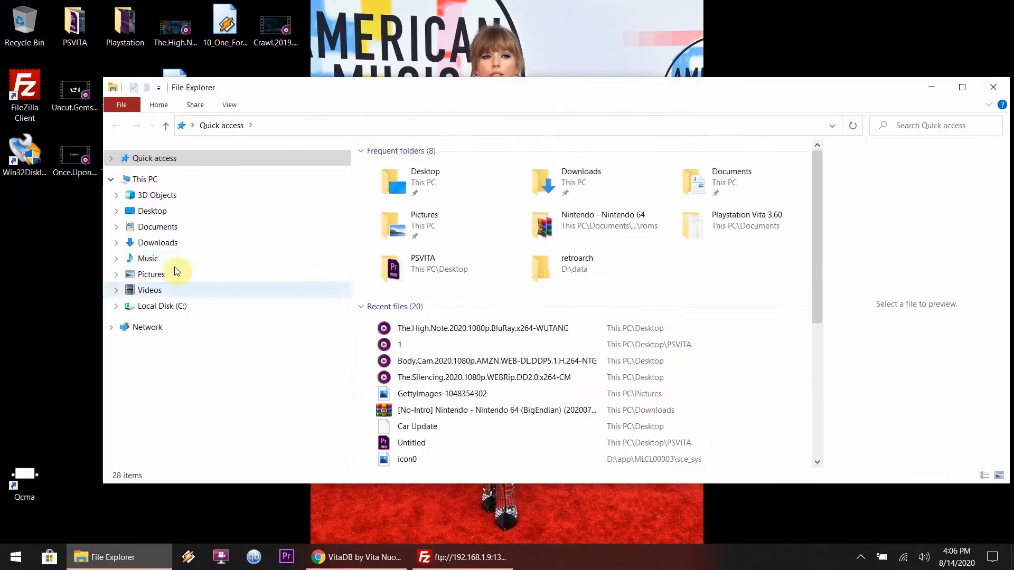
# Step: Bring up File Explorer while FileZilla logs in to the Vita's root directory
pyautogui.click(157, 243)
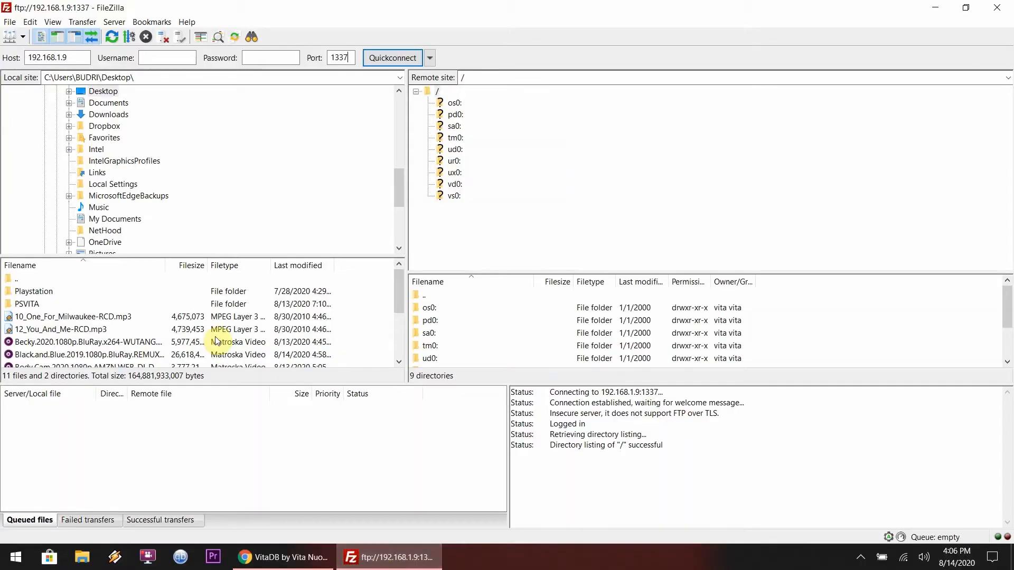
# Step: Select the downloaded yamt.vpk in the local file pane
pyautogui.rightClick(73, 317)
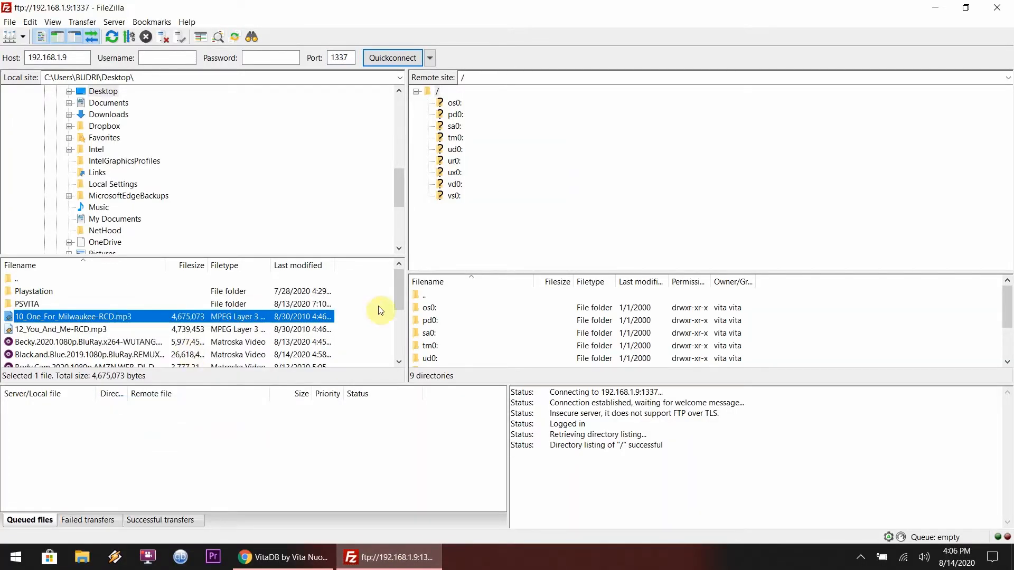
pyautogui.scroll(-3)
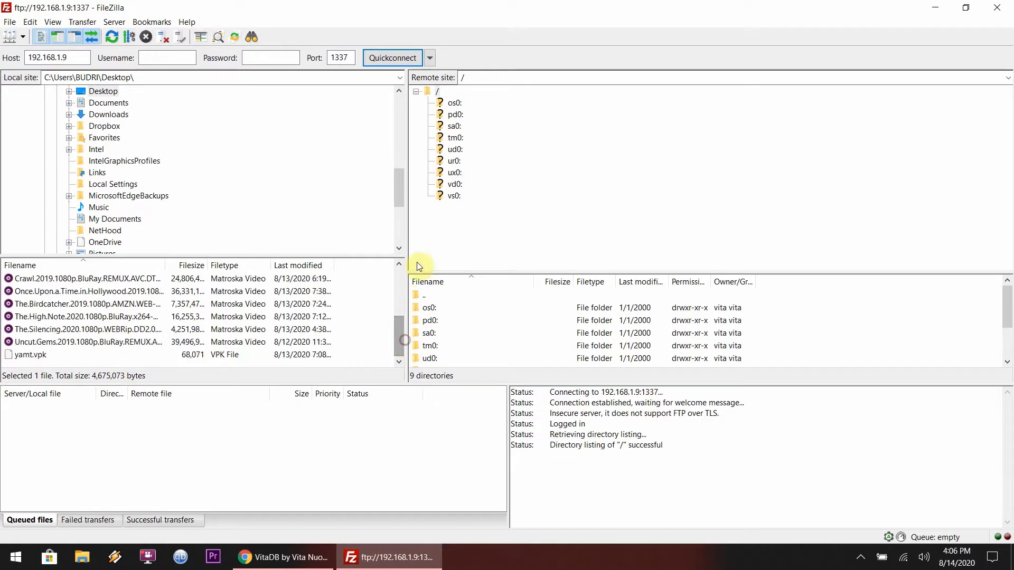
pyautogui.click(30, 355)
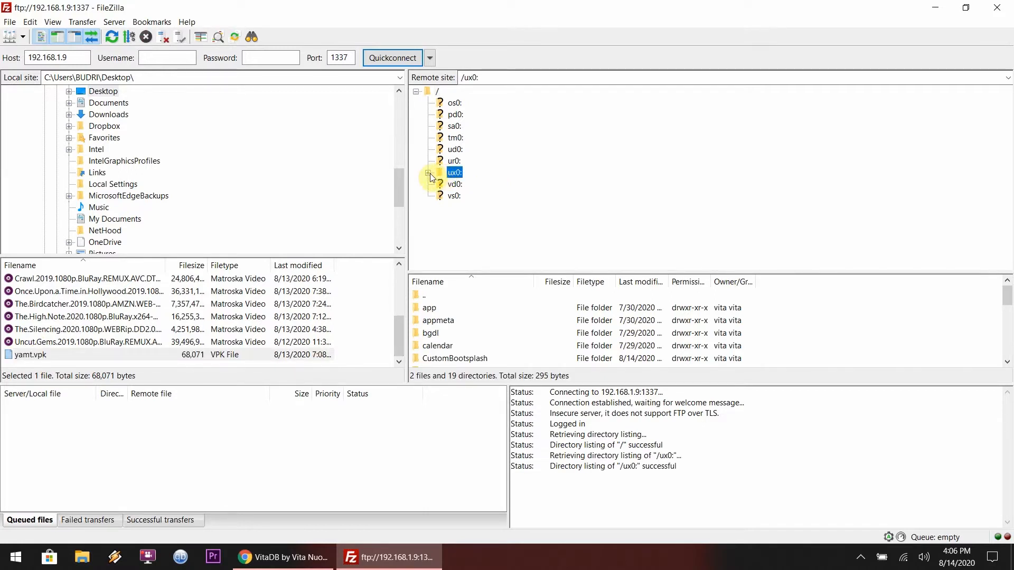
# Step: Browse the Vita's ux0 drive into its VPK folder
pyautogui.click(428, 172)
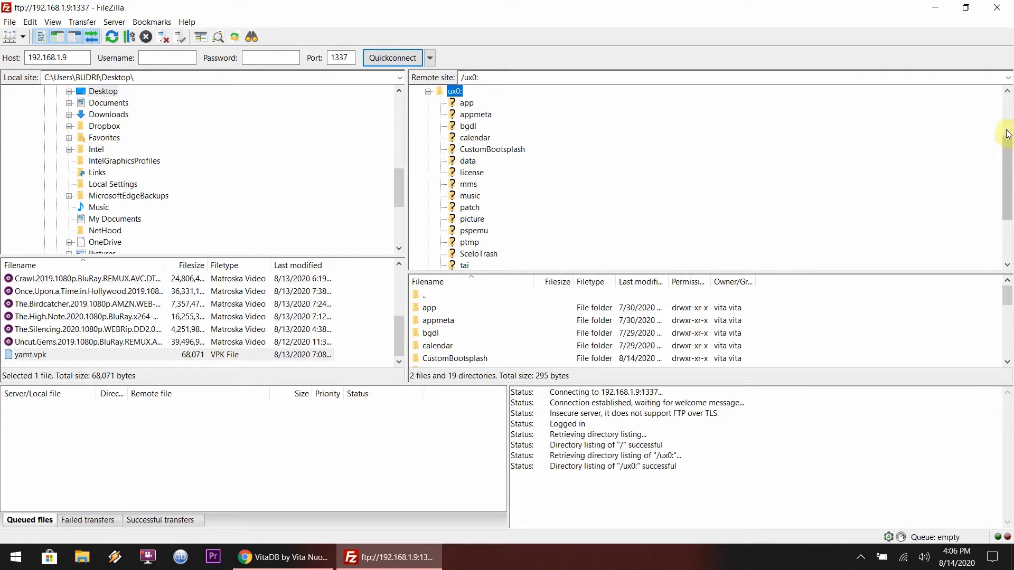
pyautogui.scroll(-3)
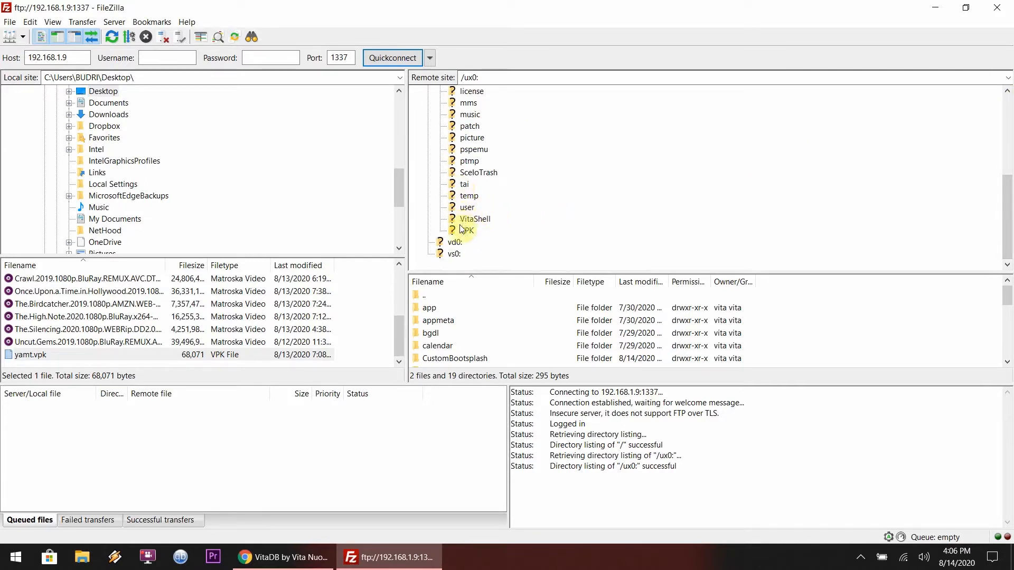
pyautogui.doubleClick(468, 231)
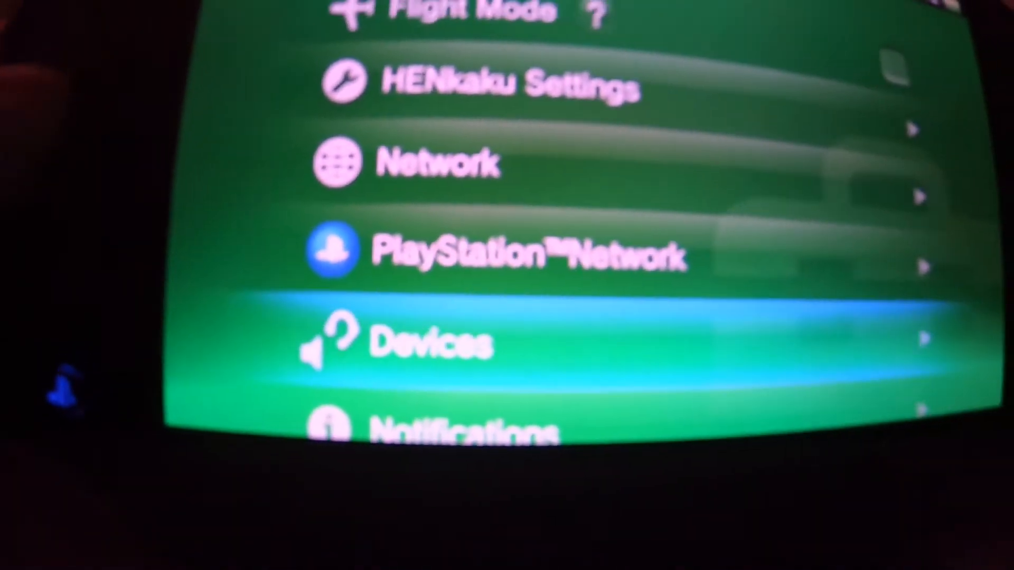
# Step: Enter the Devices page of the PS Vita Settings
pyautogui.click(421, 342)
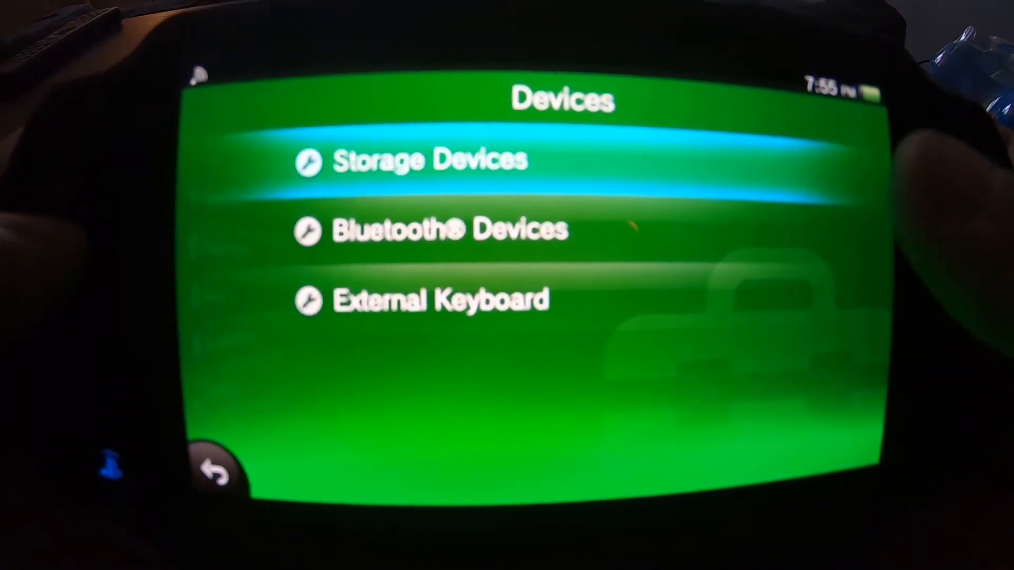
# Step: In Storage Devices enable Use YAMT with ux0 on Memory Card and uma0 on SD2Vita
pyautogui.click(420, 161)
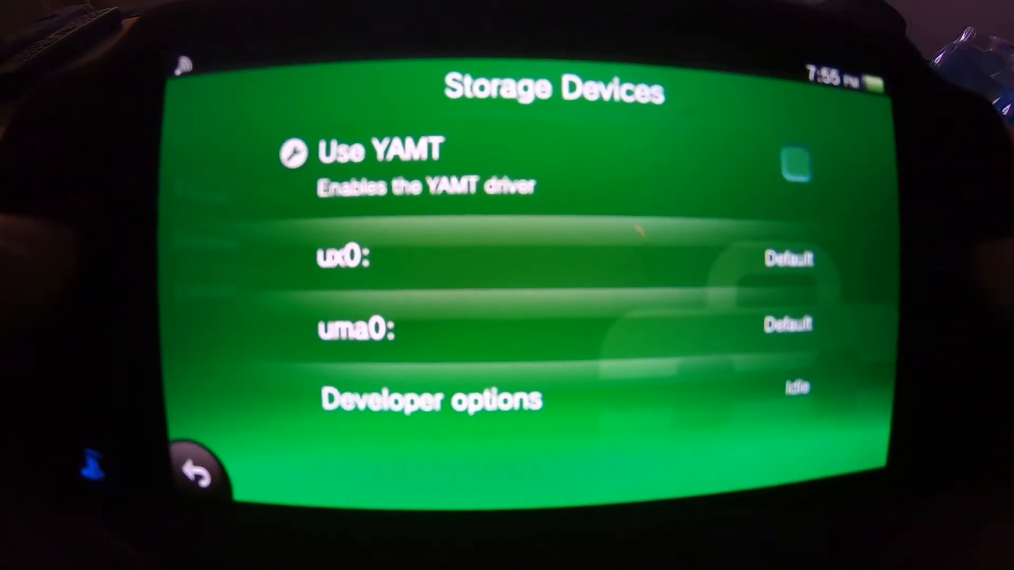
pyautogui.click(786, 161)
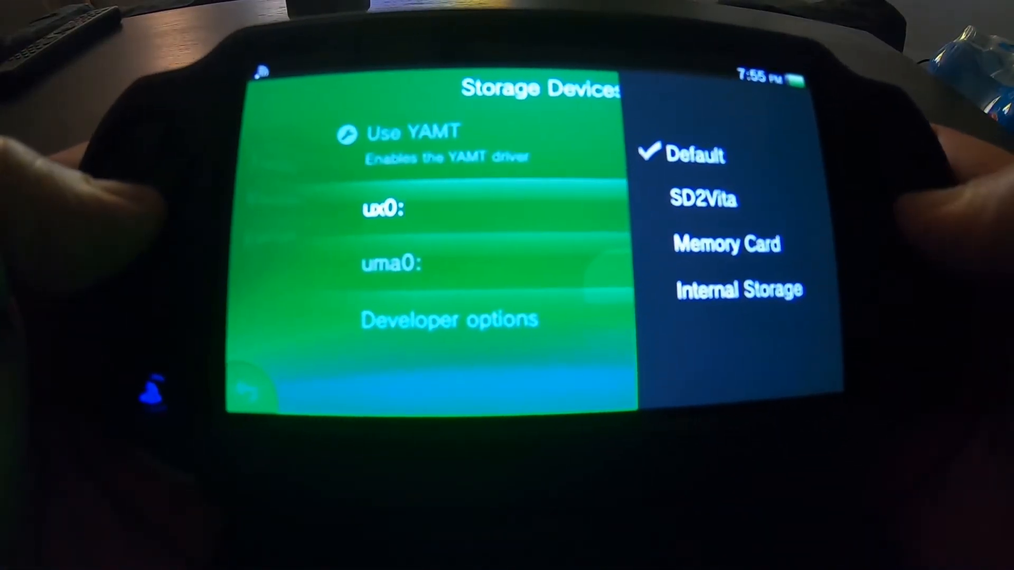
pyautogui.click(731, 249)
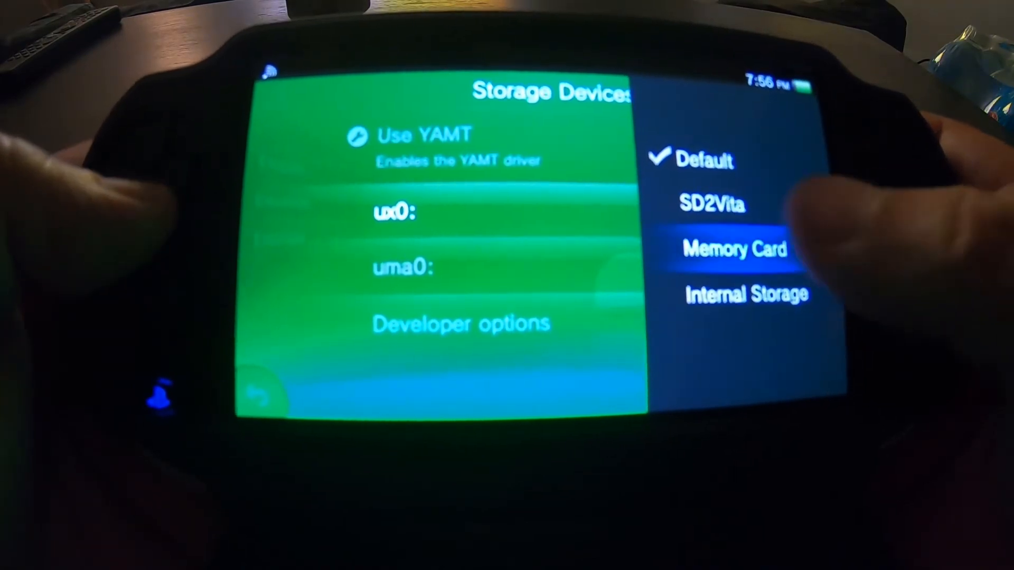
pyautogui.click(736, 250)
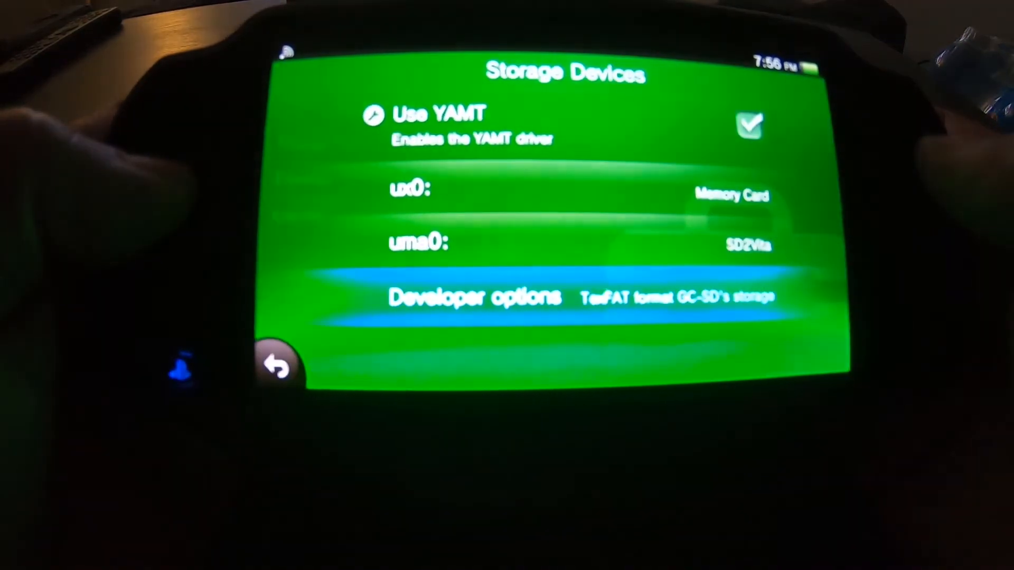
pyautogui.click(275, 366)
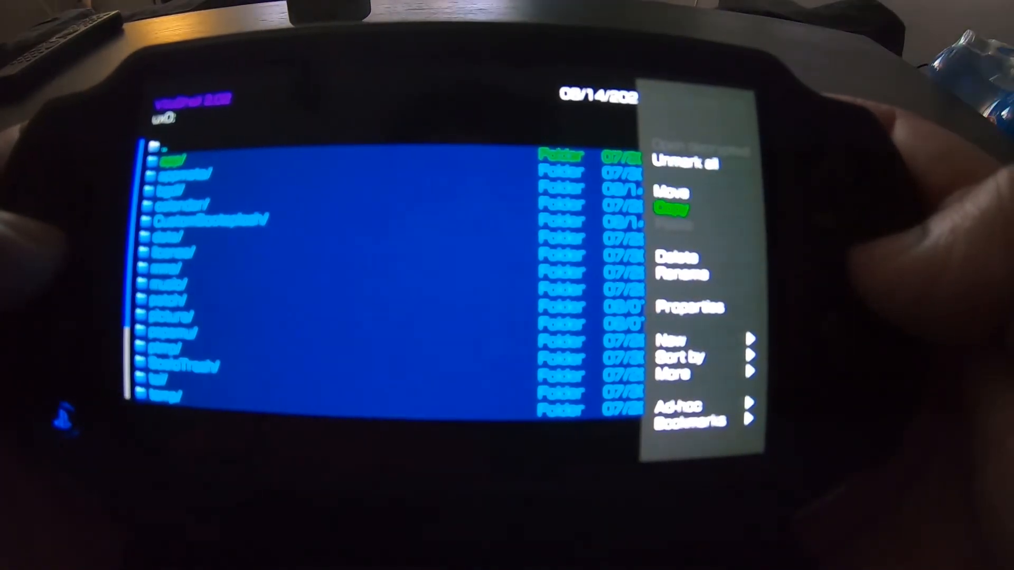
# Step: Copy the 21 marked files and folders from ux0 and dismiss the completion message
pyautogui.click(670, 208)
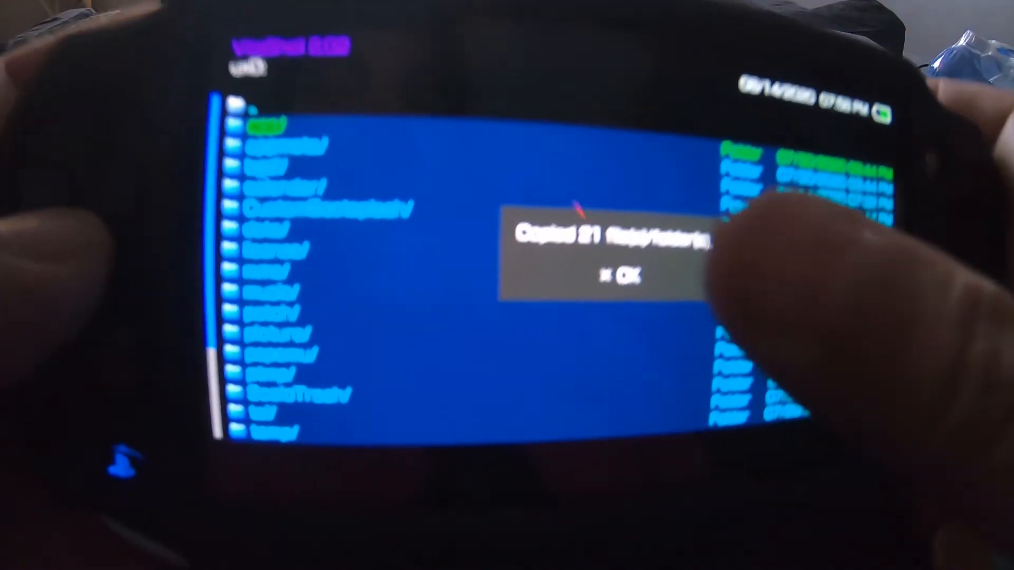
pyautogui.click(623, 275)
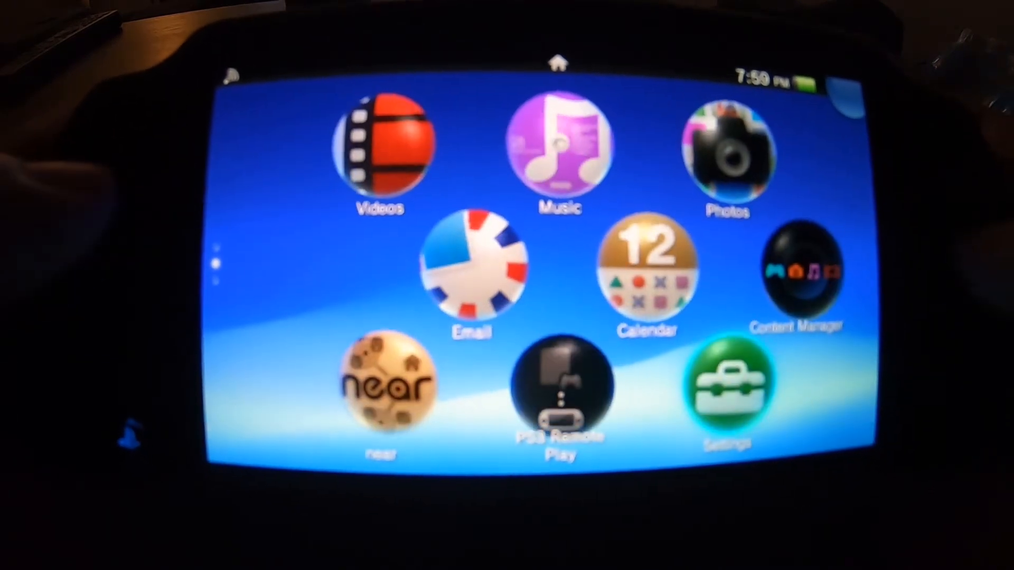
# Step: Return to Settings > Devices > Storage Devices from the home screen
pyautogui.click(730, 387)
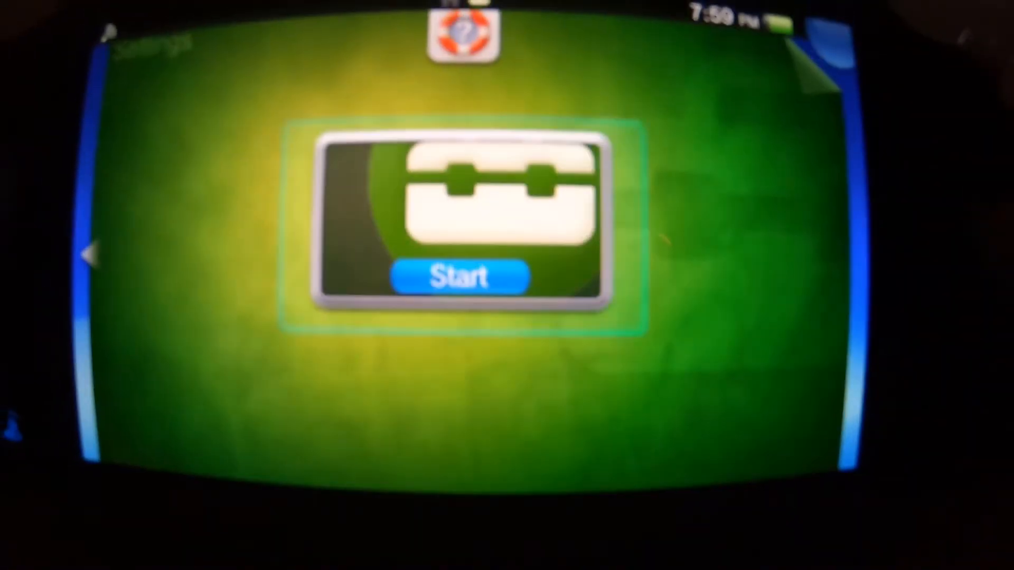
pyautogui.click(457, 272)
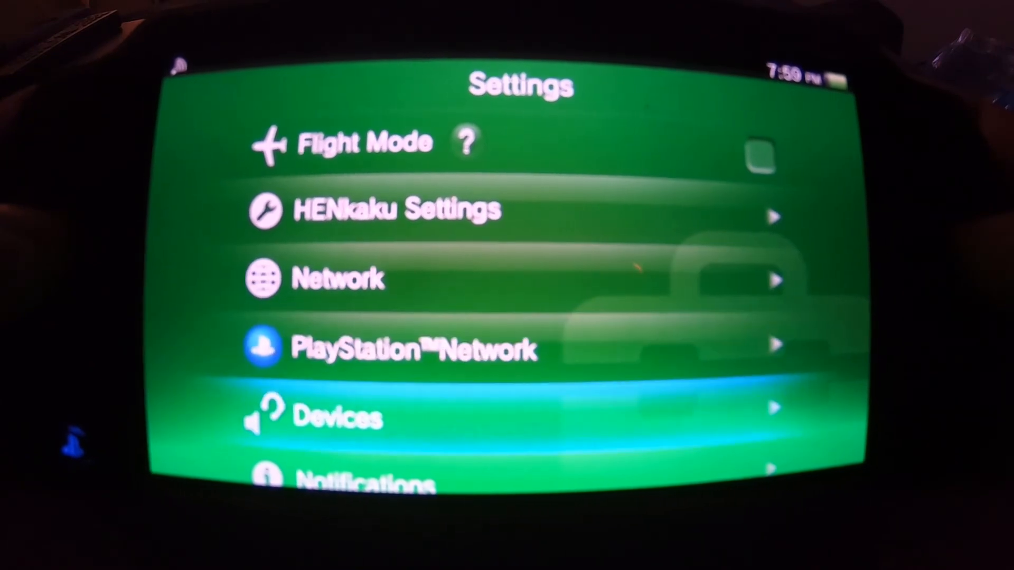
pyautogui.click(335, 417)
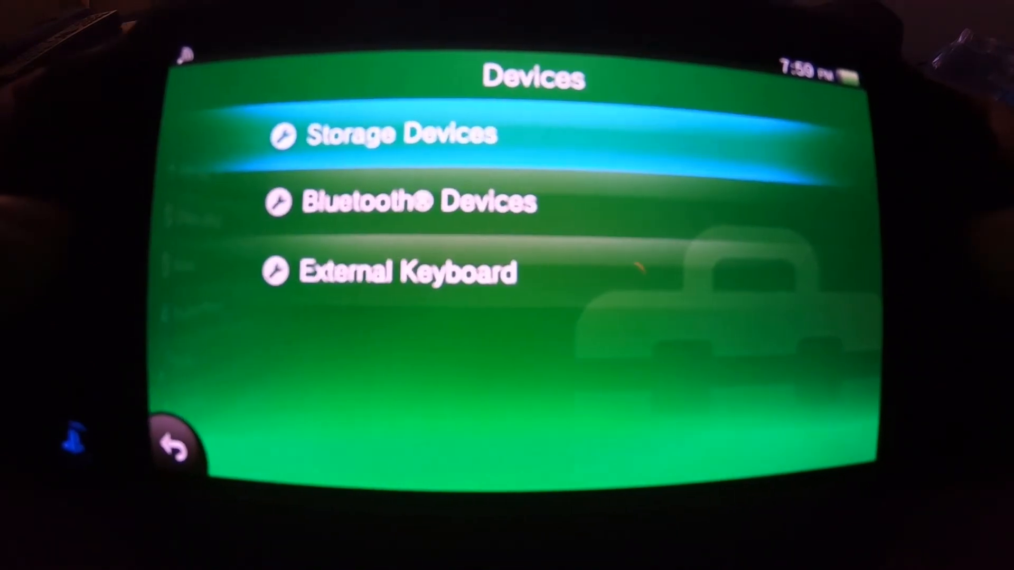
pyautogui.click(401, 134)
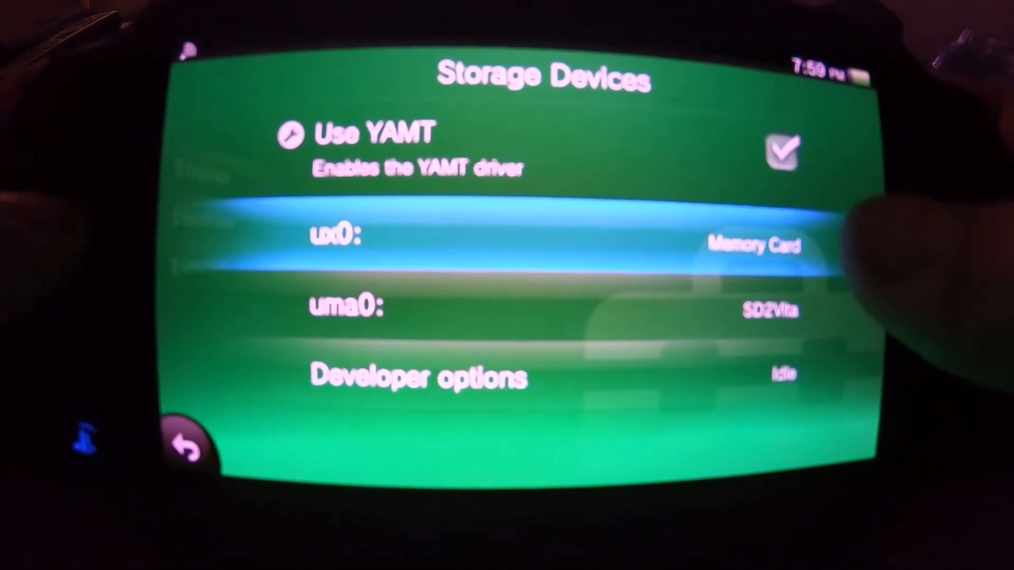
# Step: Remap ux0 to the SD2Vita card (uma0 to Memory Card) and leave the page
pyautogui.click(356, 235)
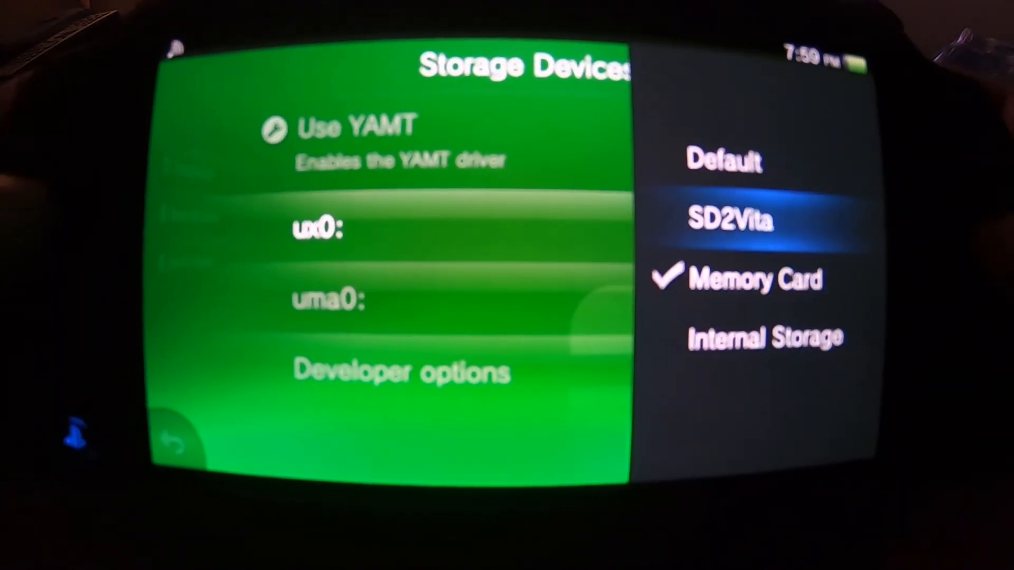
pyautogui.click(744, 216)
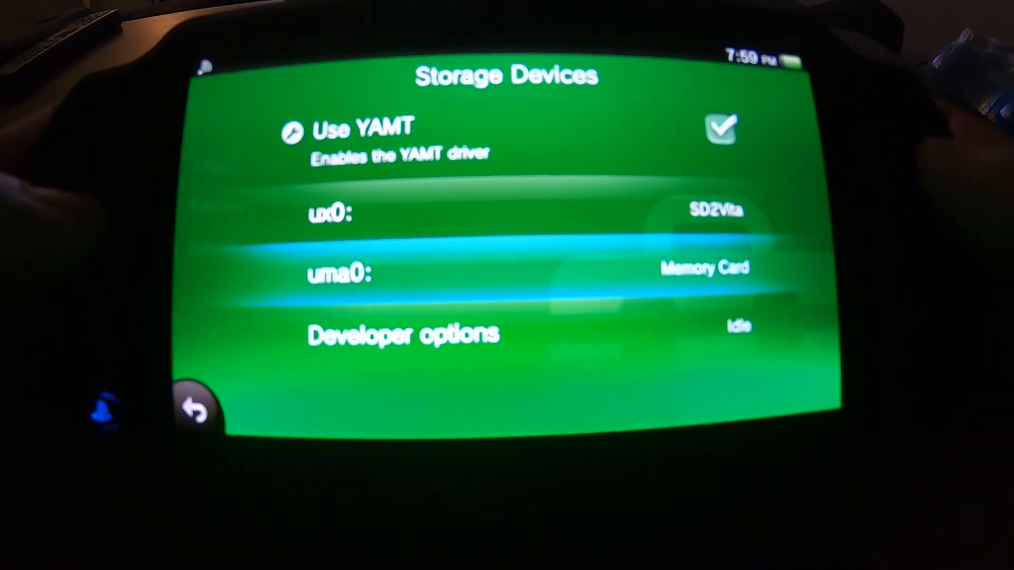
pyautogui.click(197, 408)
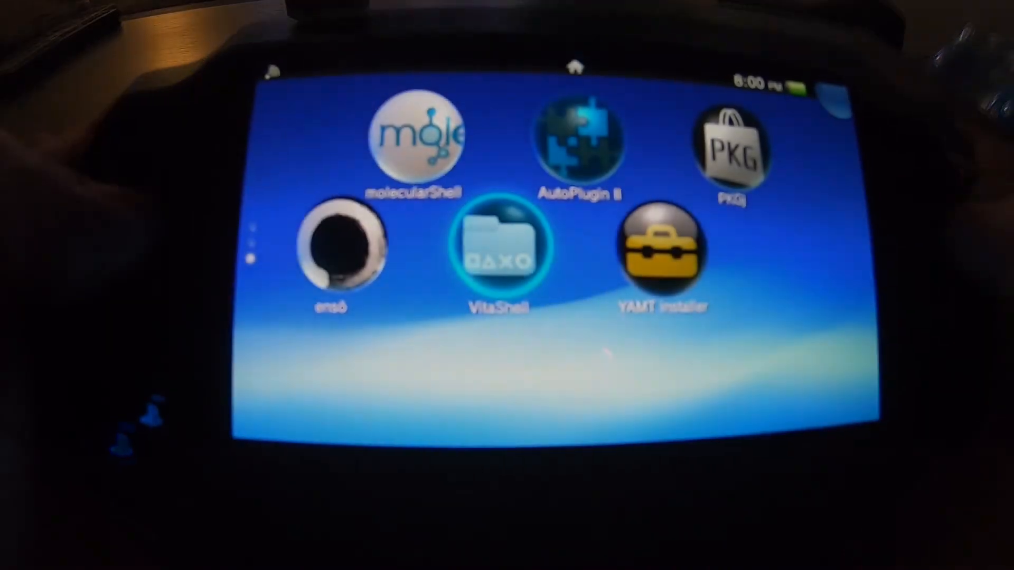
pyautogui.click(499, 247)
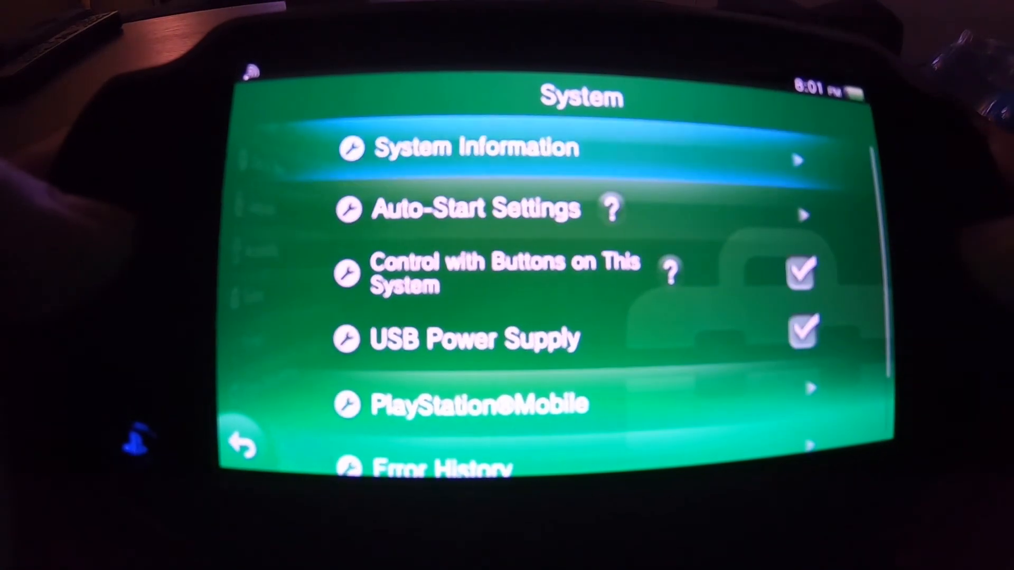
# Step: View System Information showing firmware 3.60 and a 476 GB memory card, 476 GB free
pyautogui.click(466, 147)
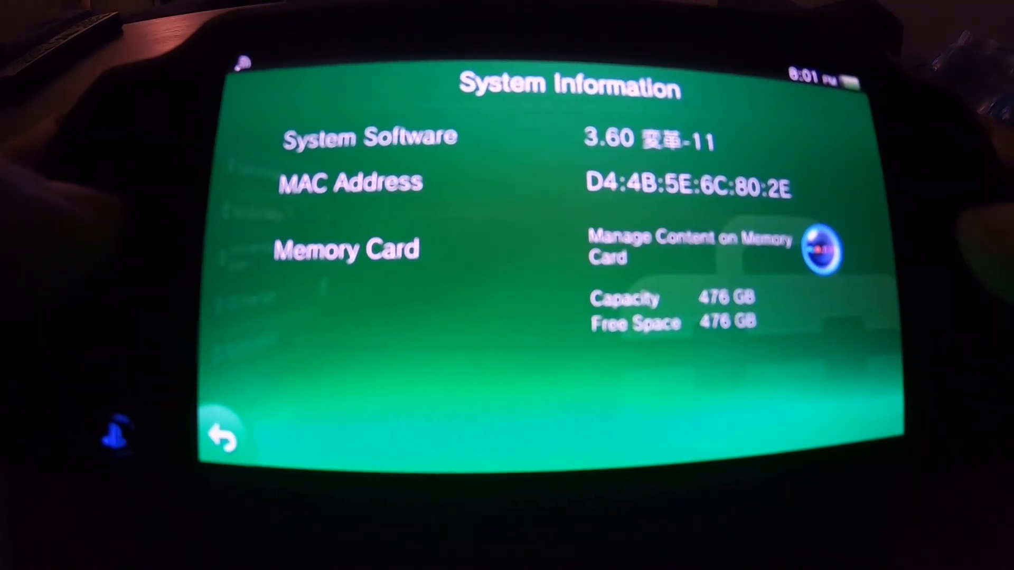